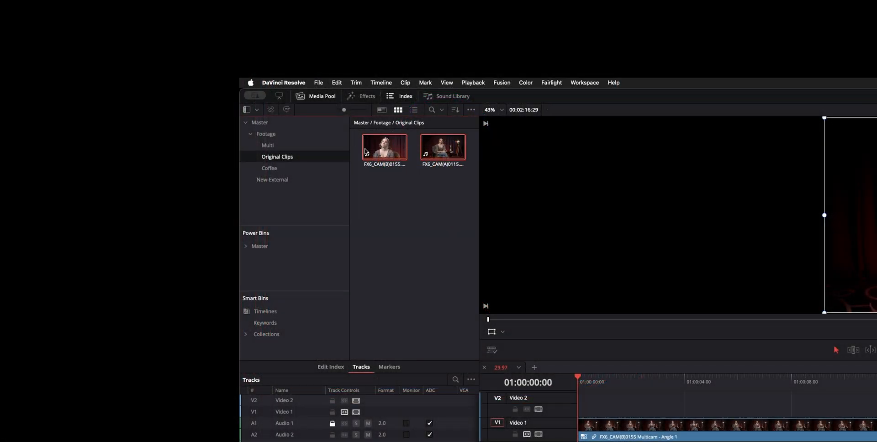
- Create a new multicam clip from both camera clips with Angle Sync by Sound and Automatic channel
right_click(384, 148)
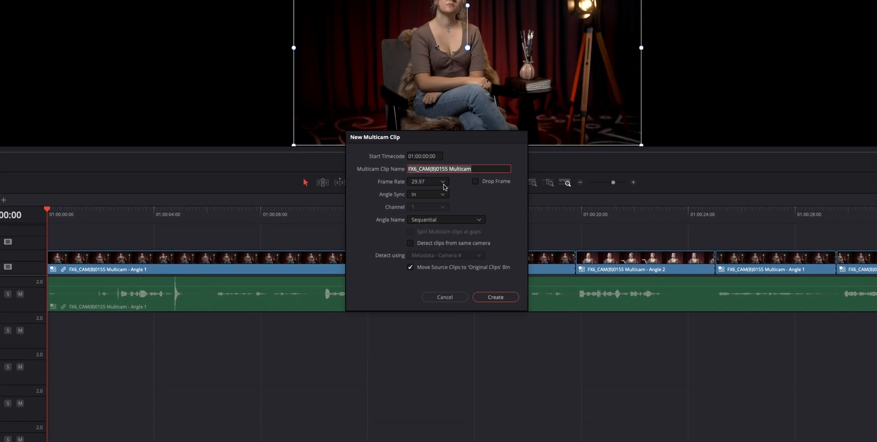
left_click(427, 193)
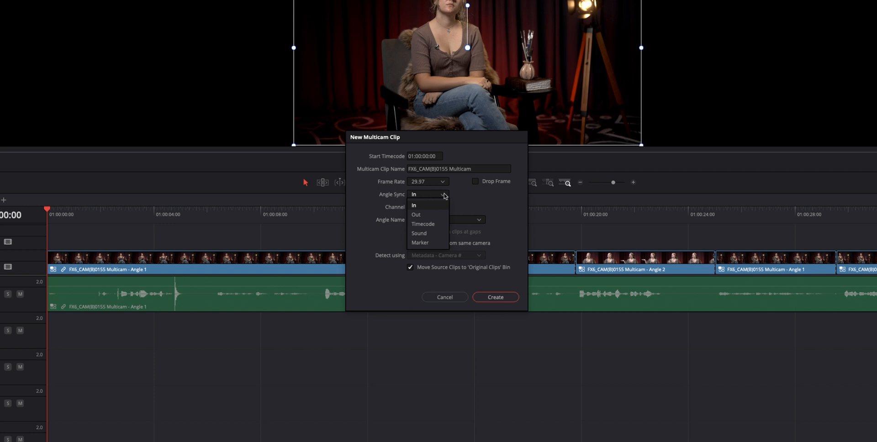
mouse_move(416, 215)
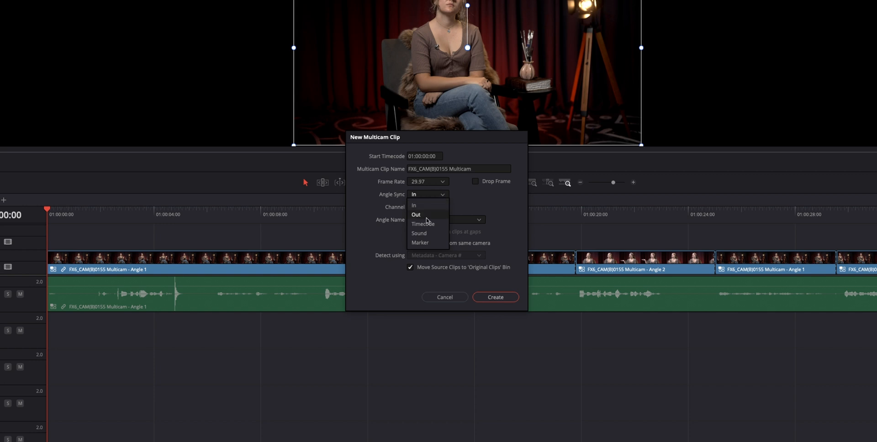
mouse_move(422, 233)
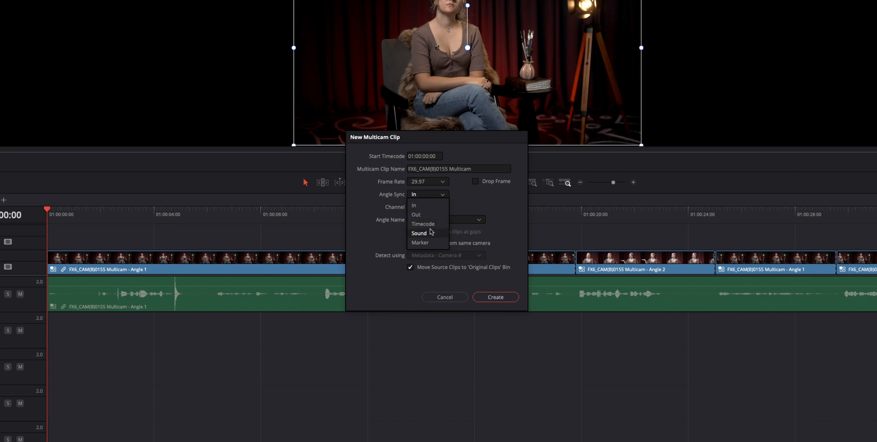
left_click(418, 233)
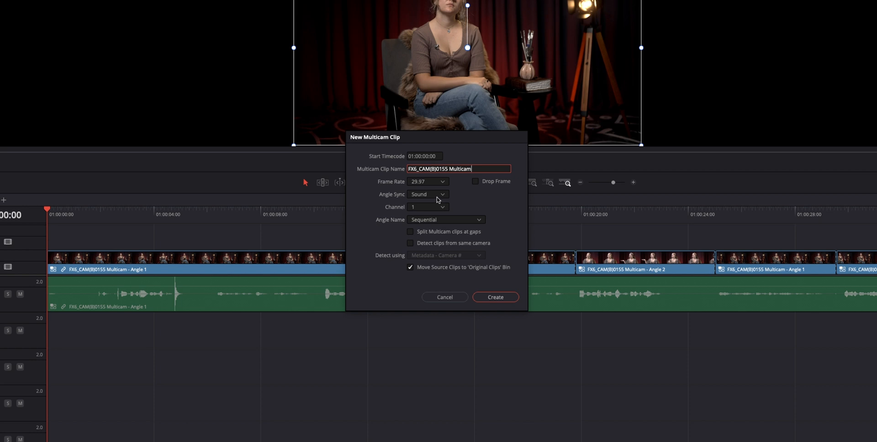
left_click(428, 207)
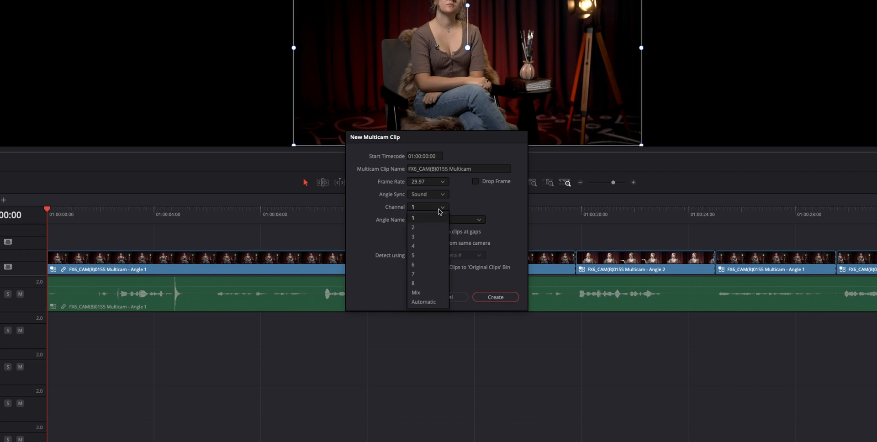
left_click(423, 302)
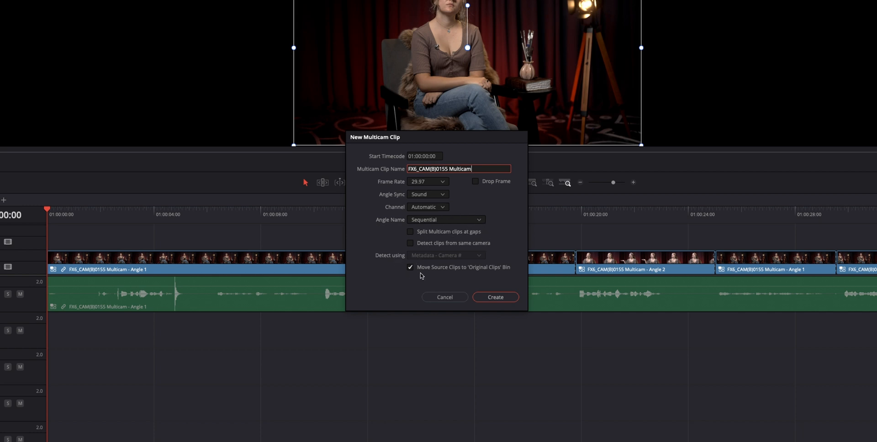
mouse_move(498, 273)
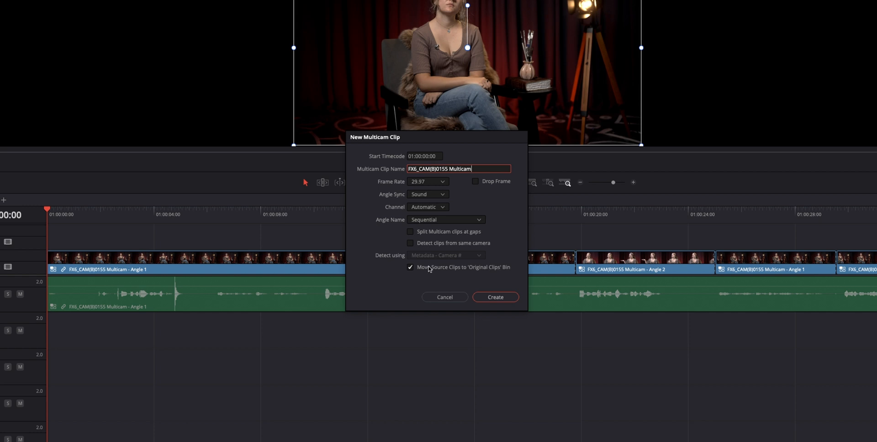
left_click(494, 296)
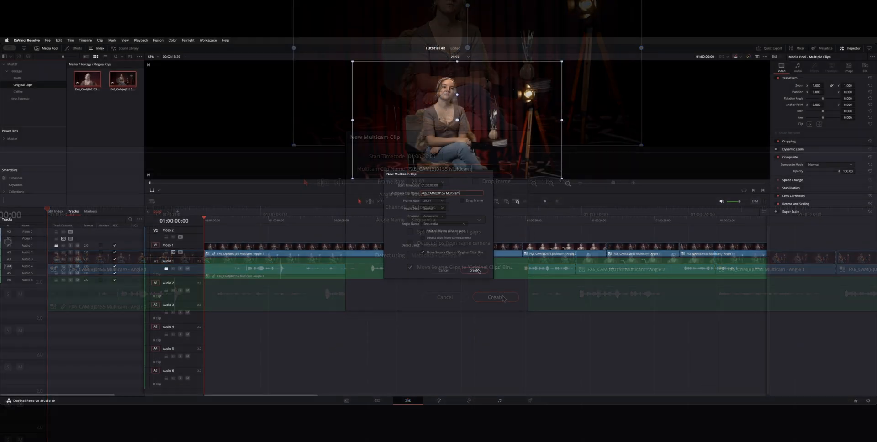
- Open the Multi bin and preview the newly created multicam clip
left_click(495, 297)
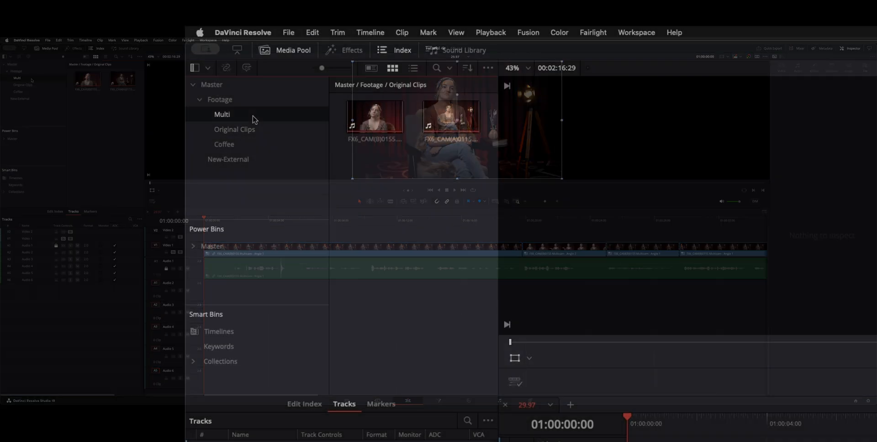
left_click(221, 114)
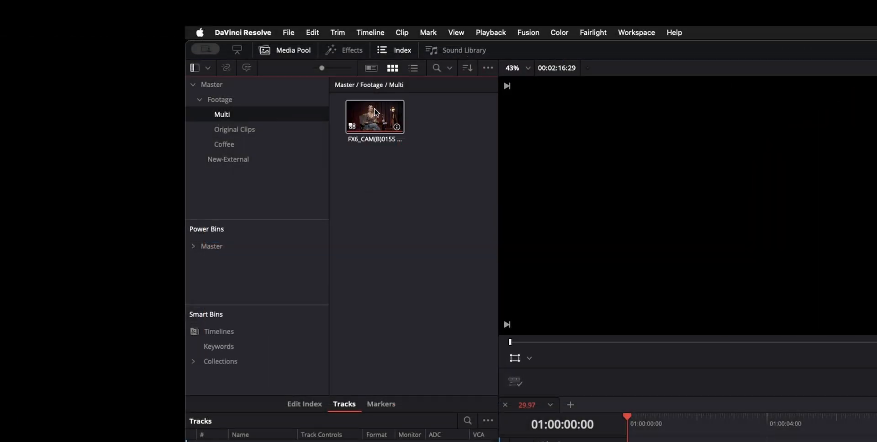
double_click(374, 116)
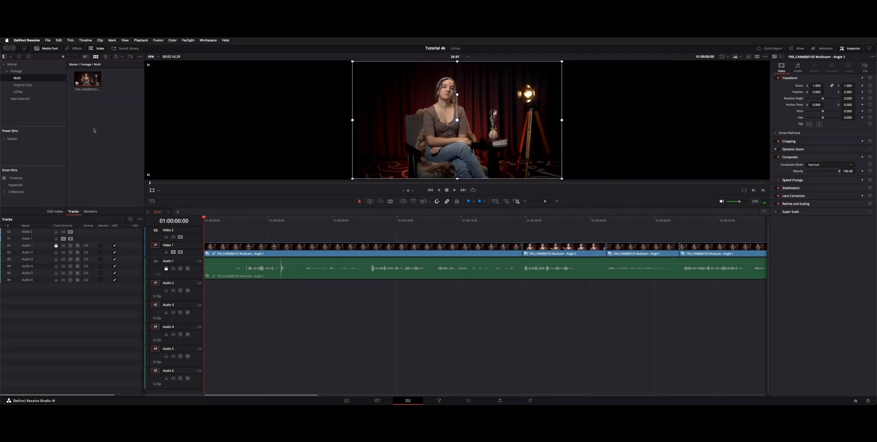
- Open the multicam clip's own timeline from its context menu
right_click(87, 81)
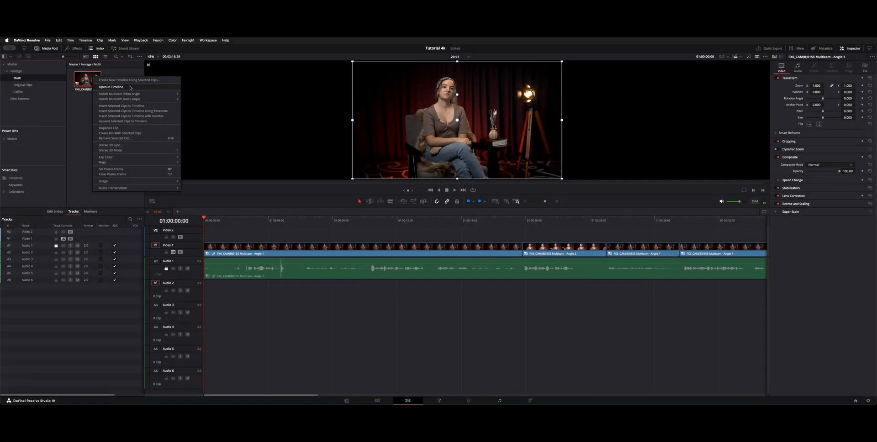
left_click(111, 87)
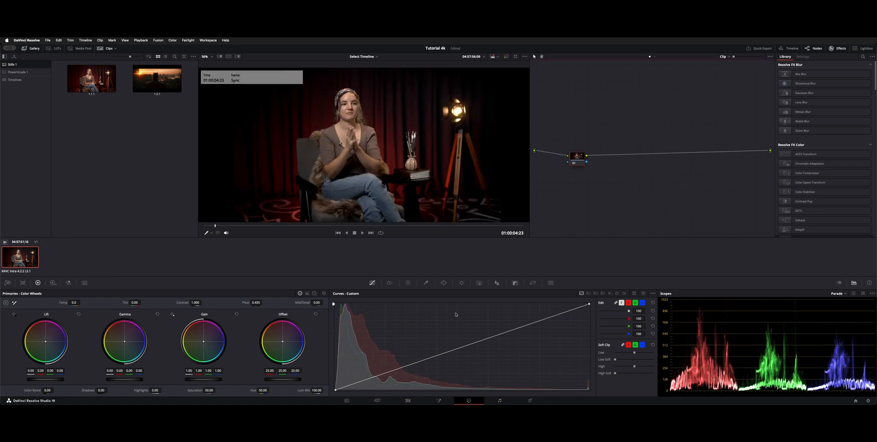
mouse_move(459, 347)
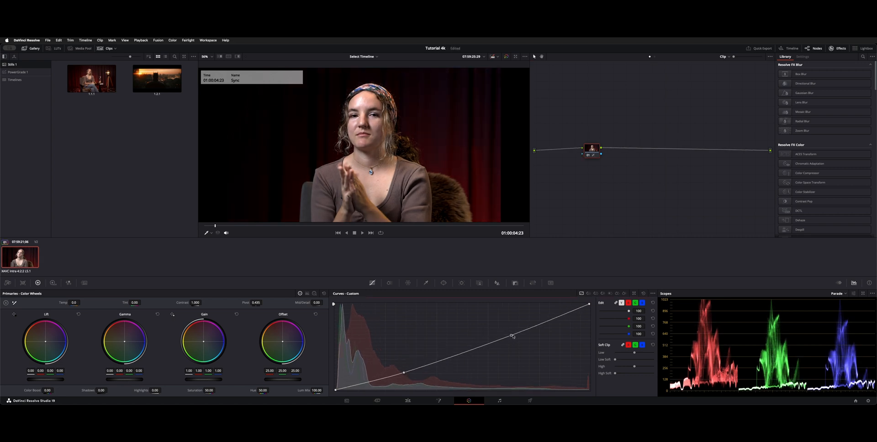
- Reshape the Custom Curves tone curve for the close-up angle
left_click_drag(511, 336, 522, 328)
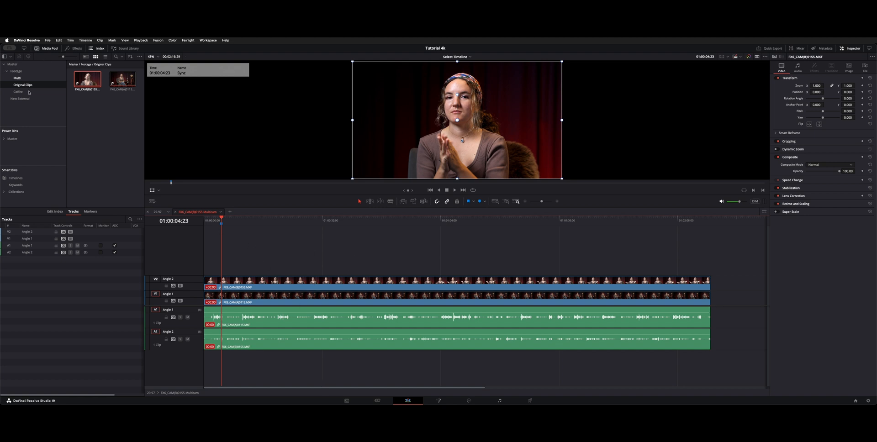
- Reopen the main Tutorial 4k edit timeline
left_click(121, 78)
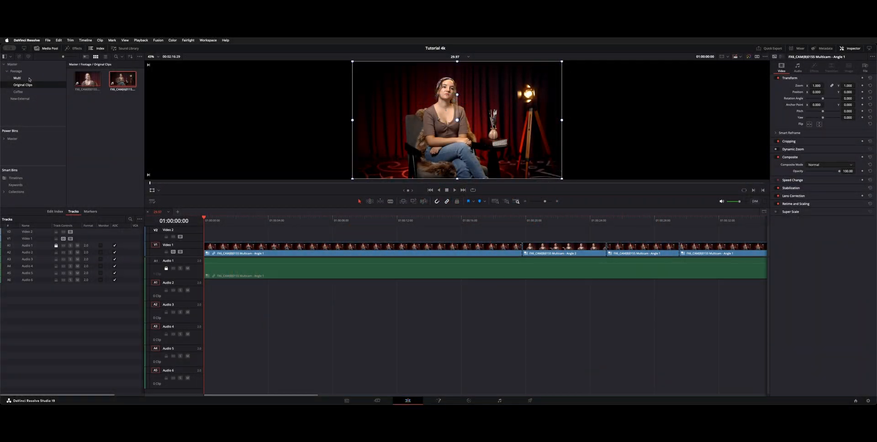
- Show the multicam angles side by side in the source viewer's Multicam mode
left_click(17, 72)
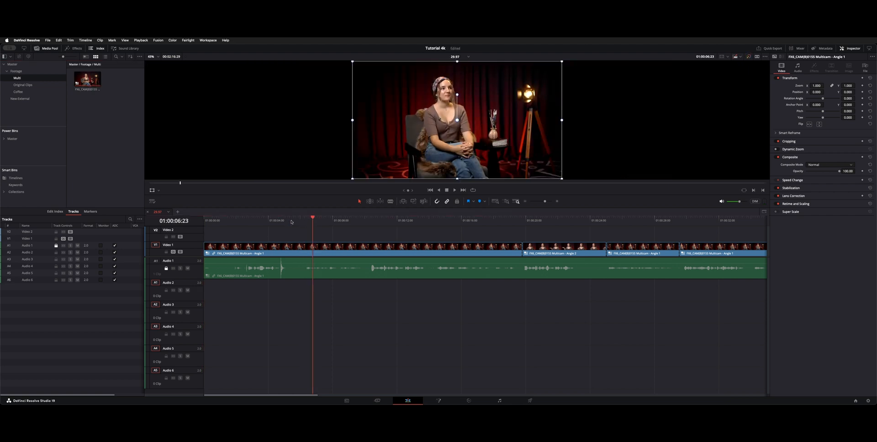
left_click(282, 219)
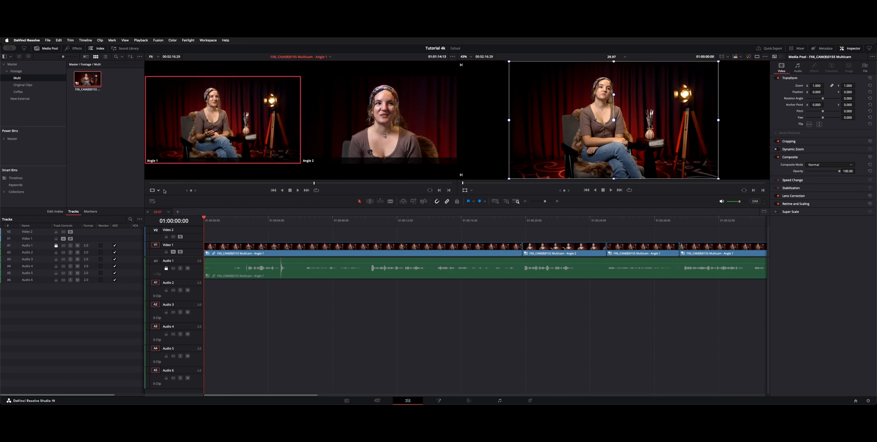
left_click(155, 190)
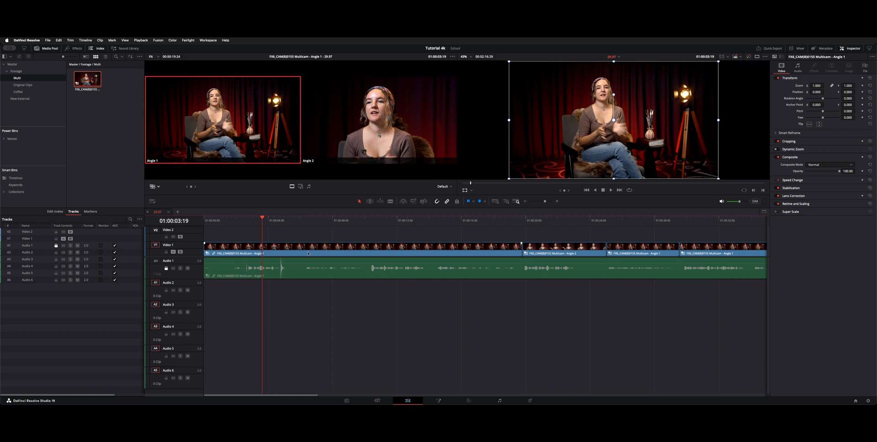
left_click(303, 219)
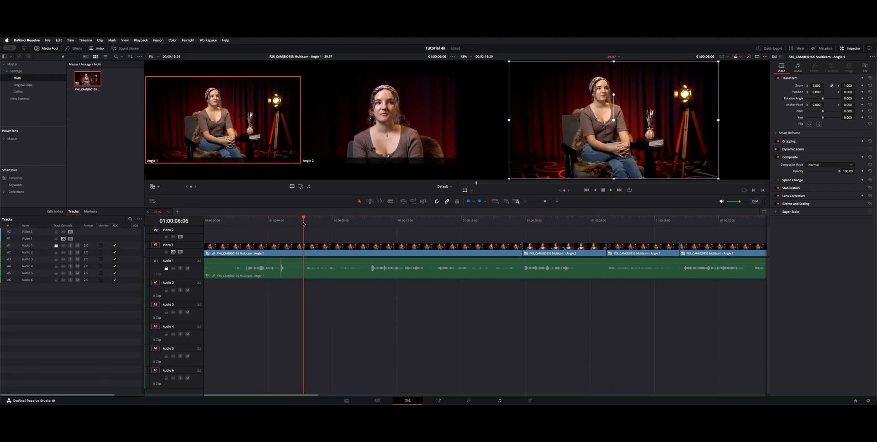
mouse_move(318, 233)
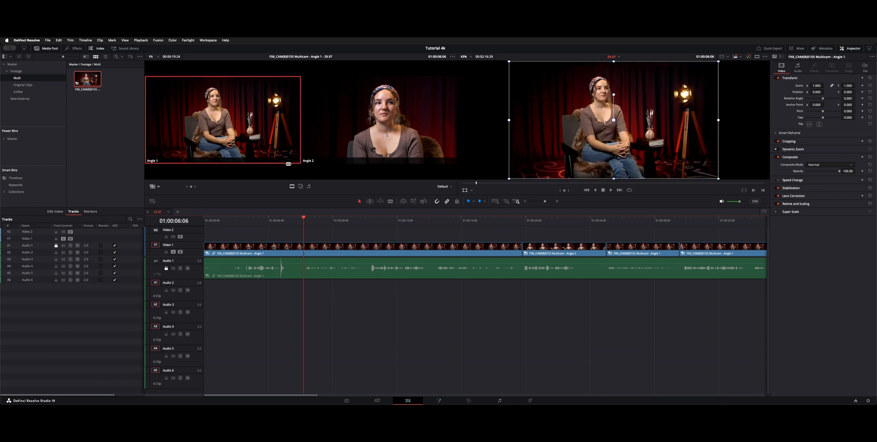
left_click(378, 120)
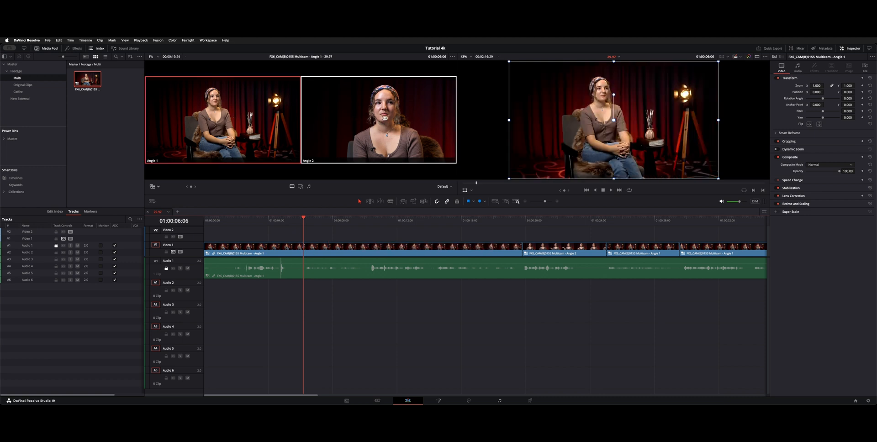
- Cut between the wide and close-up angles while the timeline plays
left_click(378, 119)
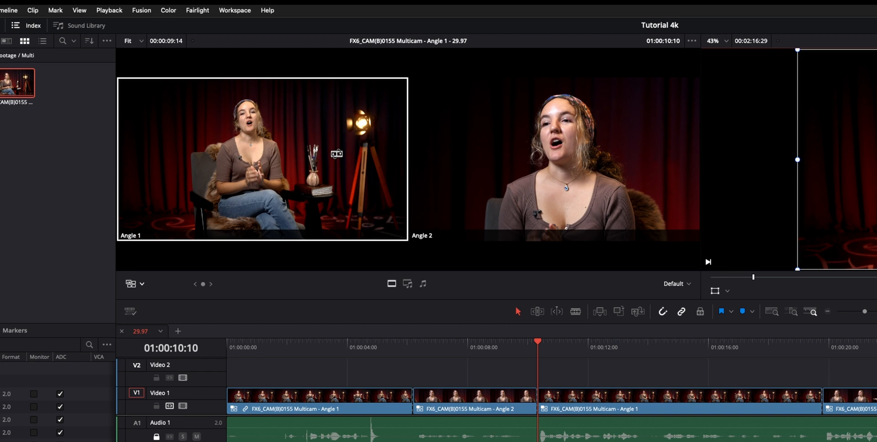
mouse_move(318, 143)
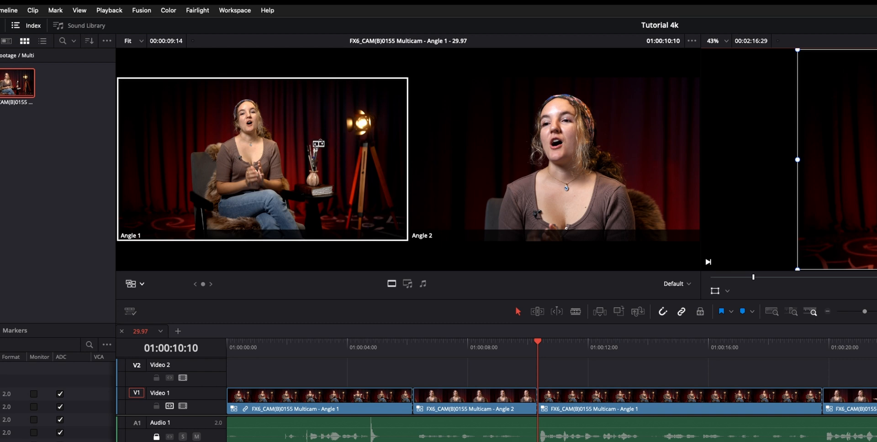
mouse_move(335, 148)
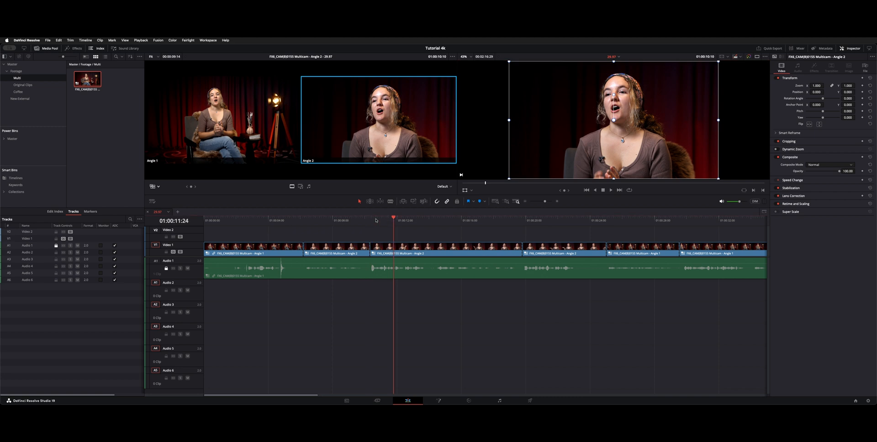
left_click(366, 219)
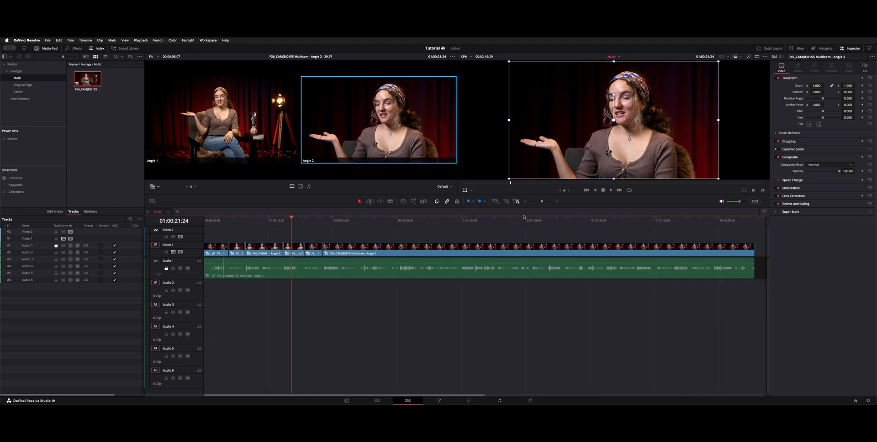
- Reopen the multicam clip's timeline with both angle tracks stacked
right_click(87, 78)
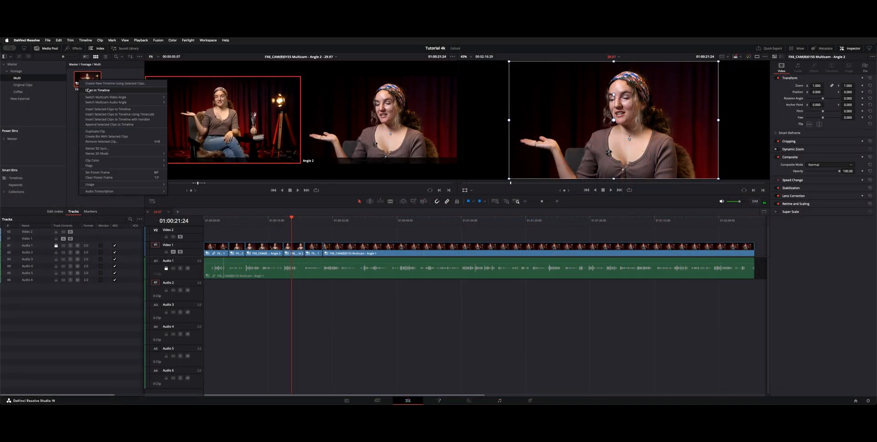
left_click(97, 90)
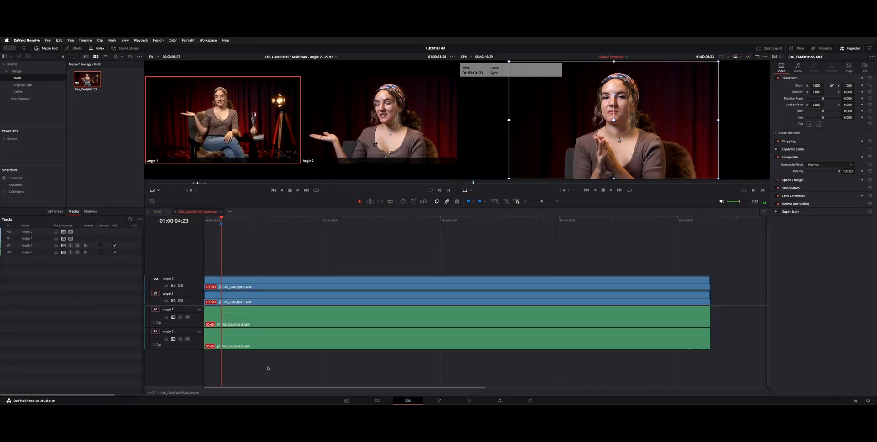